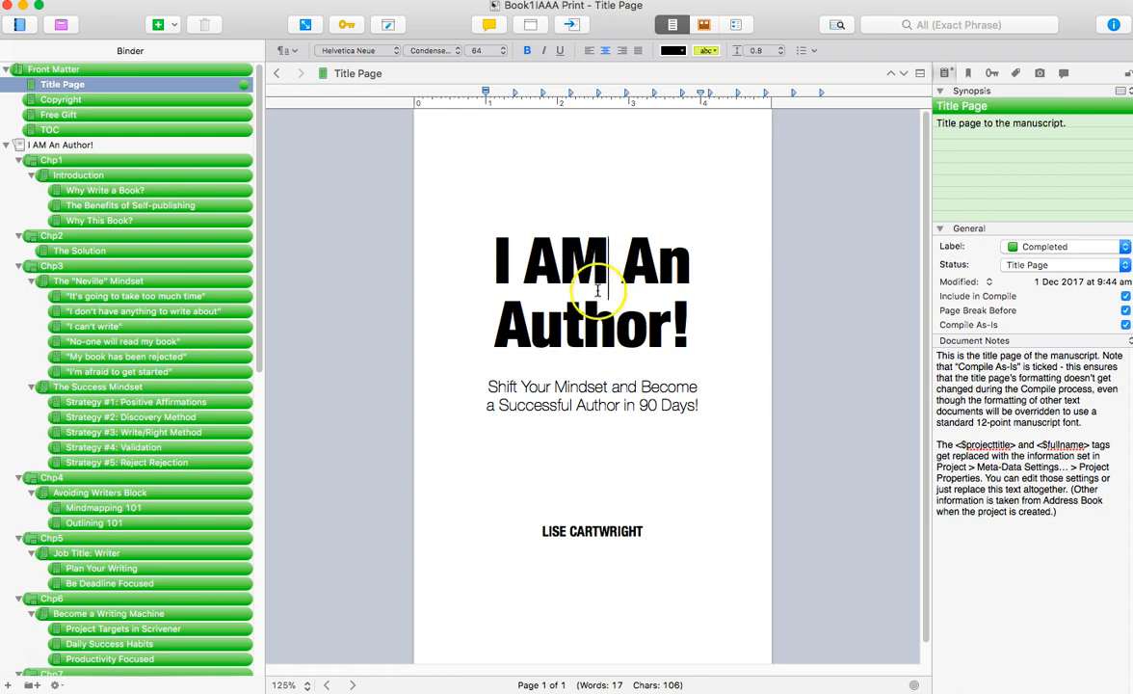
mouse_move(277, 172)
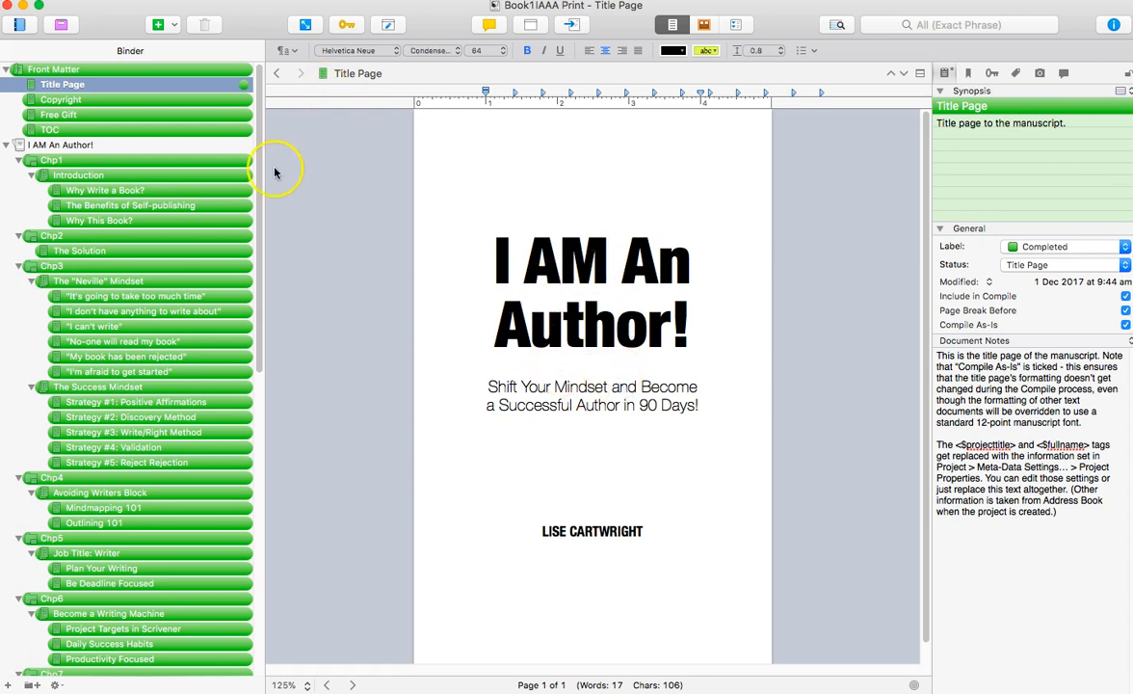
Show the Introduction document of Chapter 1 in the editor instead of the title page.
click(81, 175)
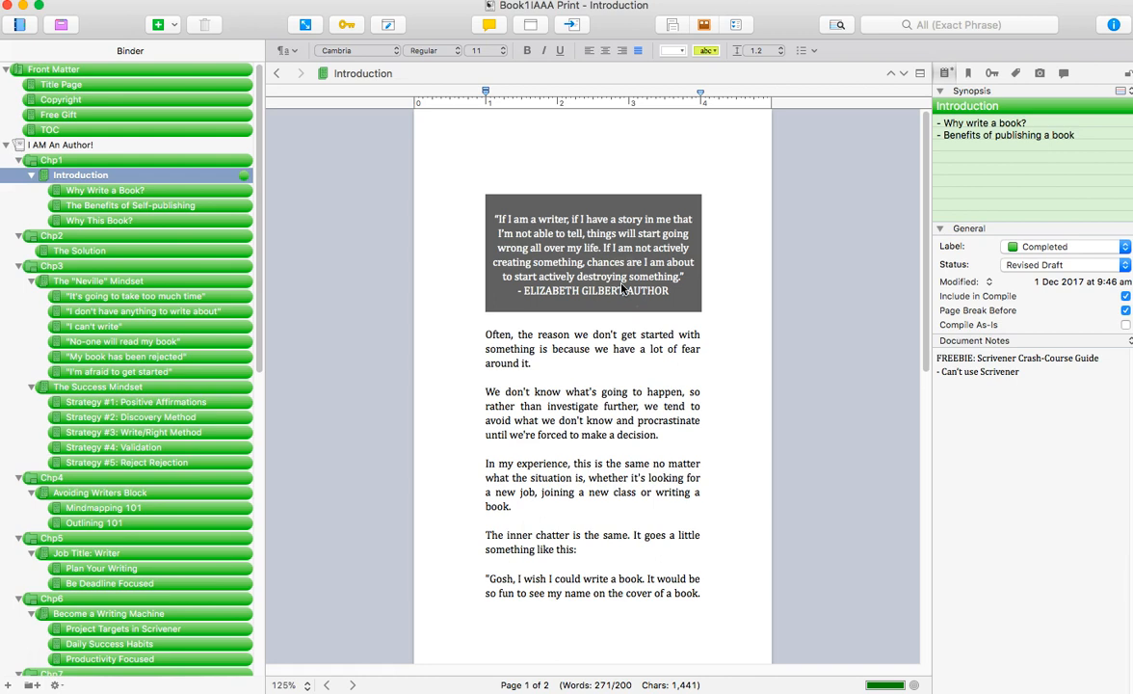
click(578, 419)
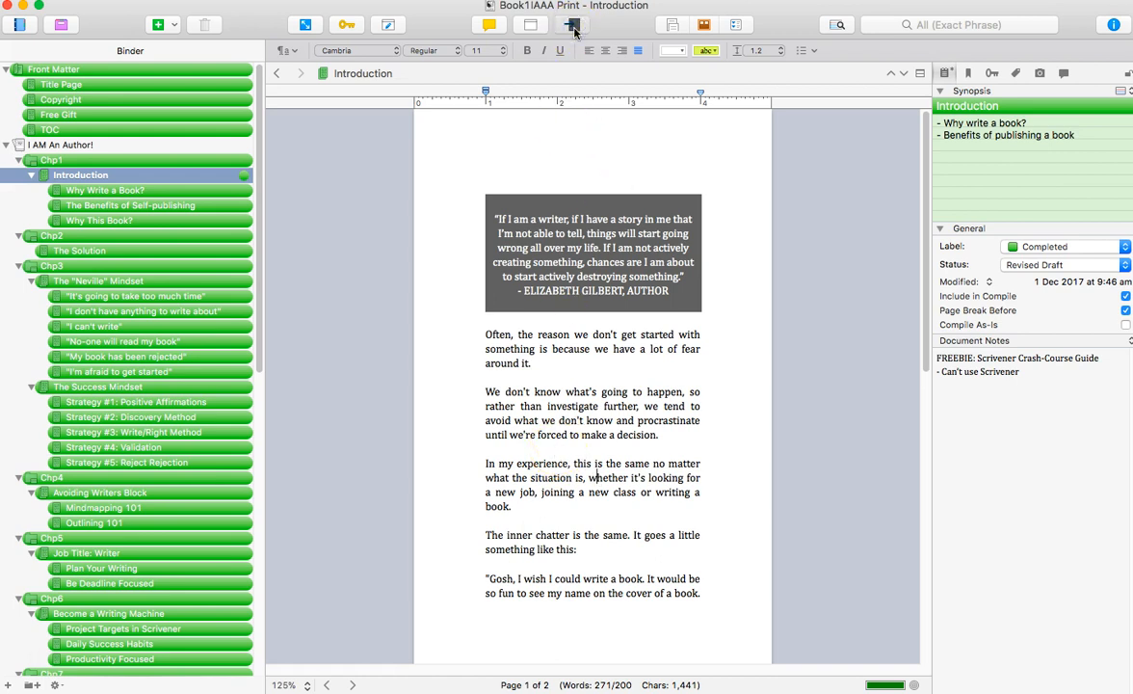
Bring up the 'IAAA books - print' compile settings on the Formatting pane.
click(571, 24)
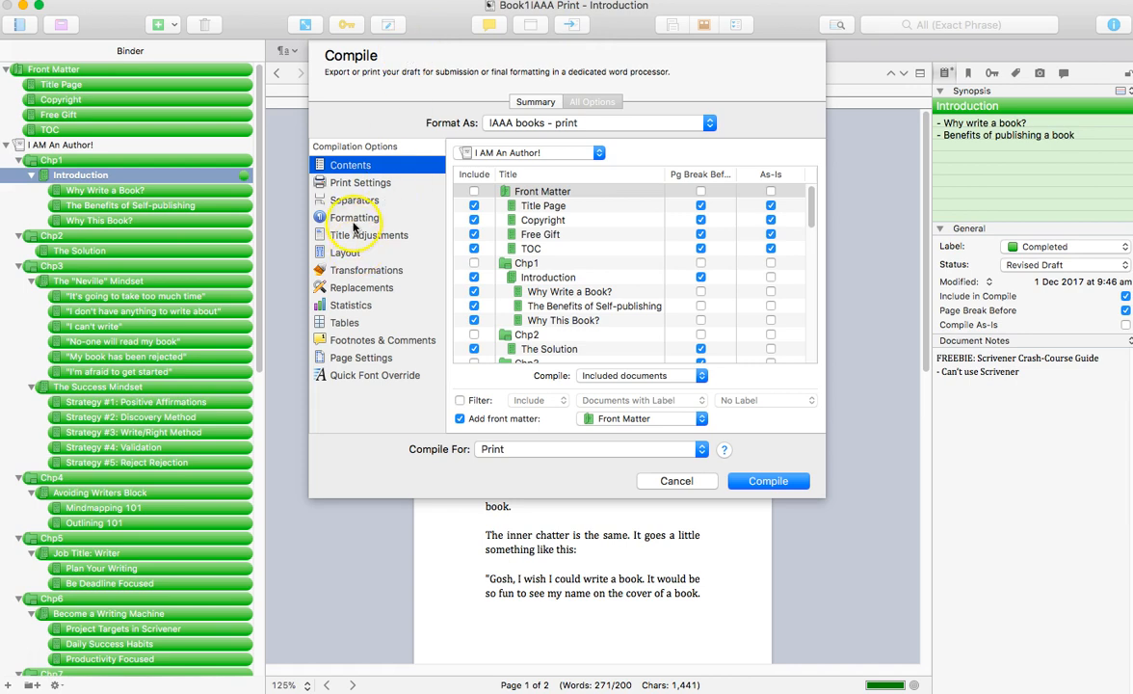
click(354, 217)
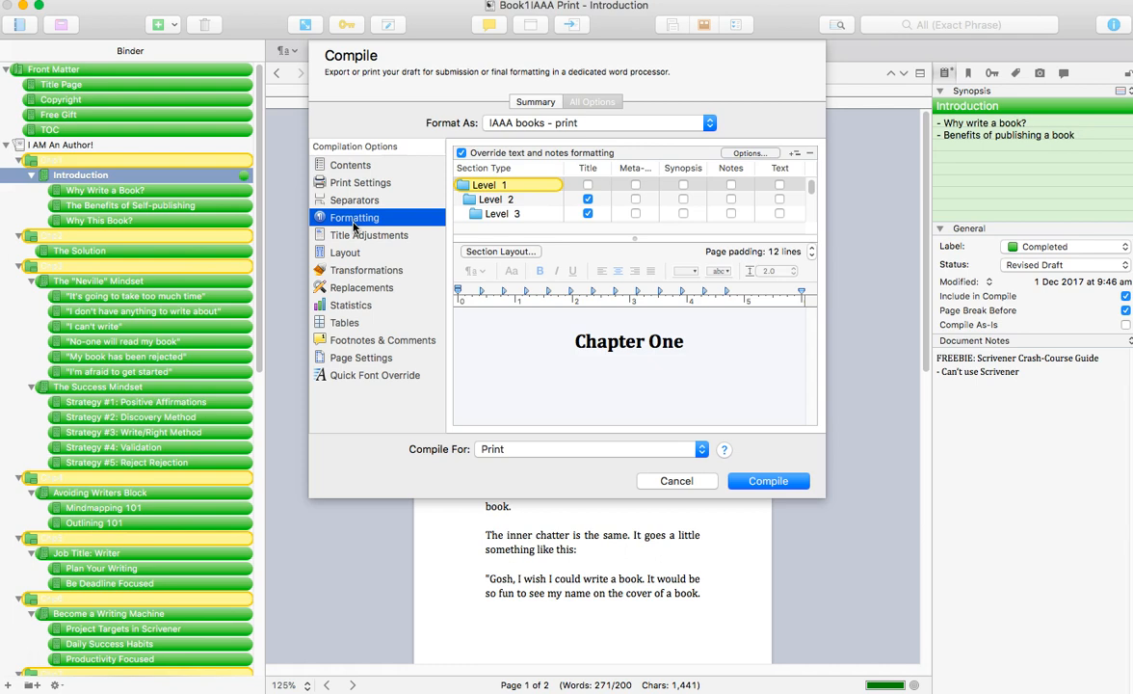
Preview the Level 2 folder formatting, then return to the Level 1 chapter heading.
click(508, 199)
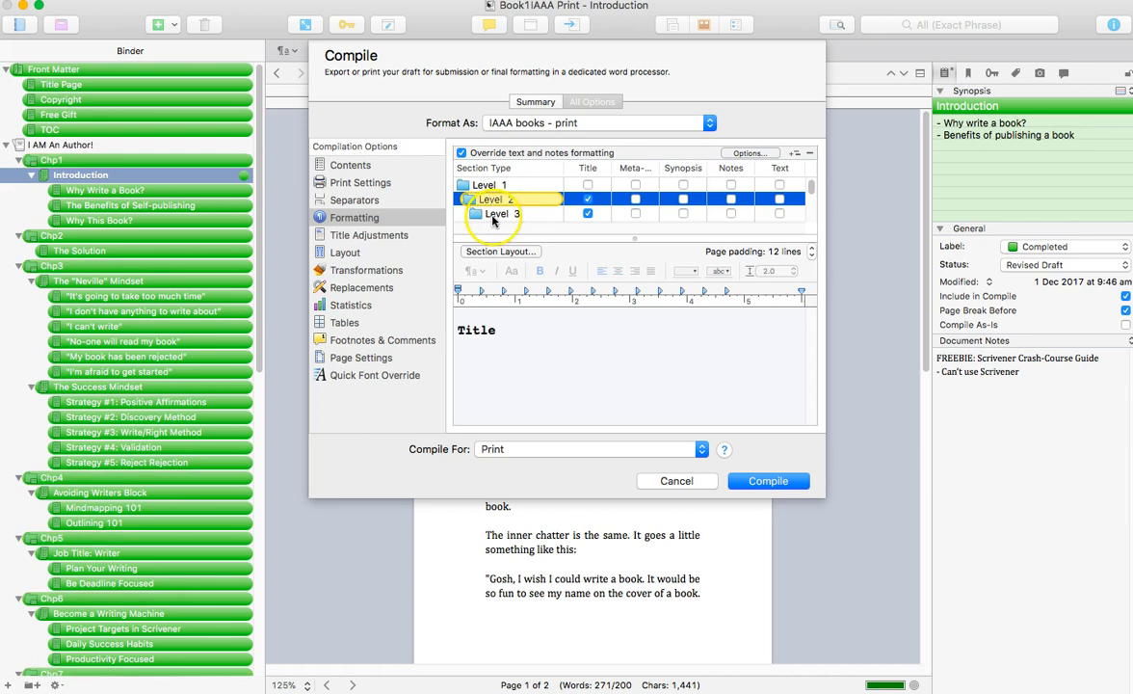
click(508, 211)
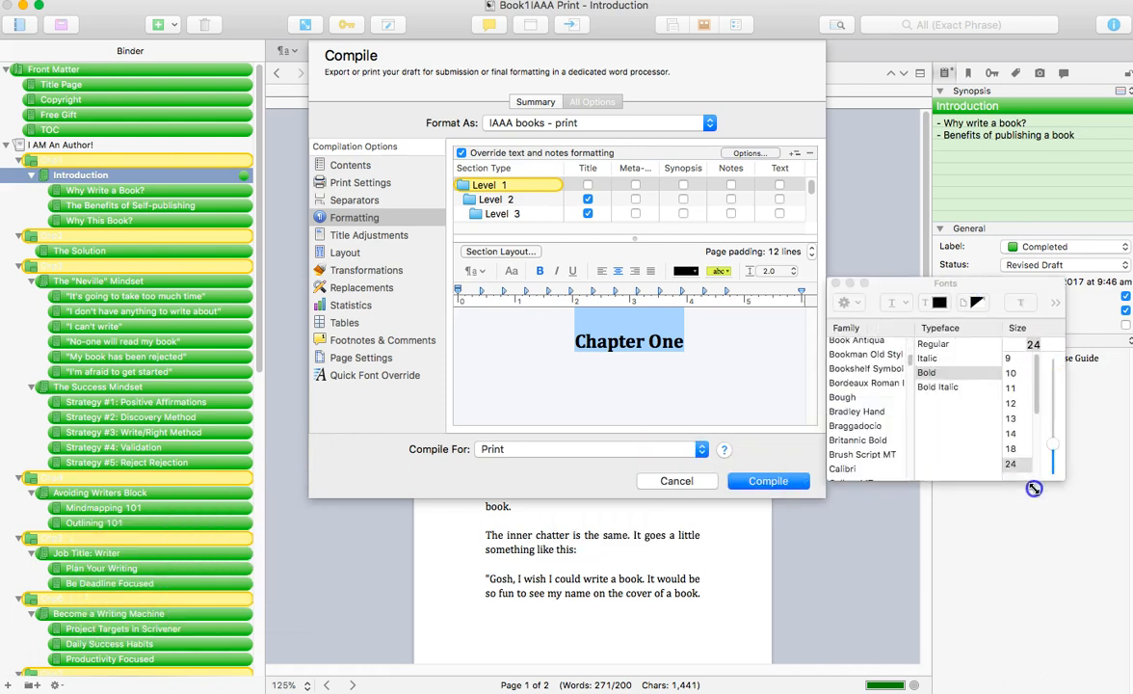
Preview the Level 2 document formatting with its 'CHAPTER ONE' heading, title and Cambria 11-point body.
scroll(down, 3)
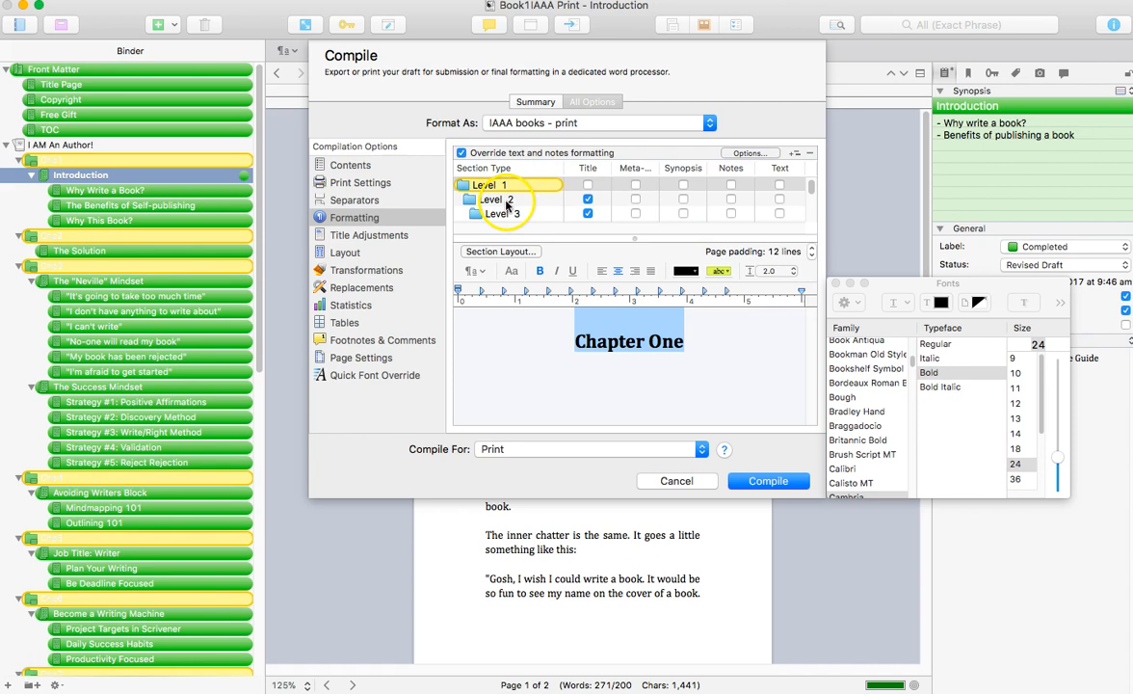
click(501, 212)
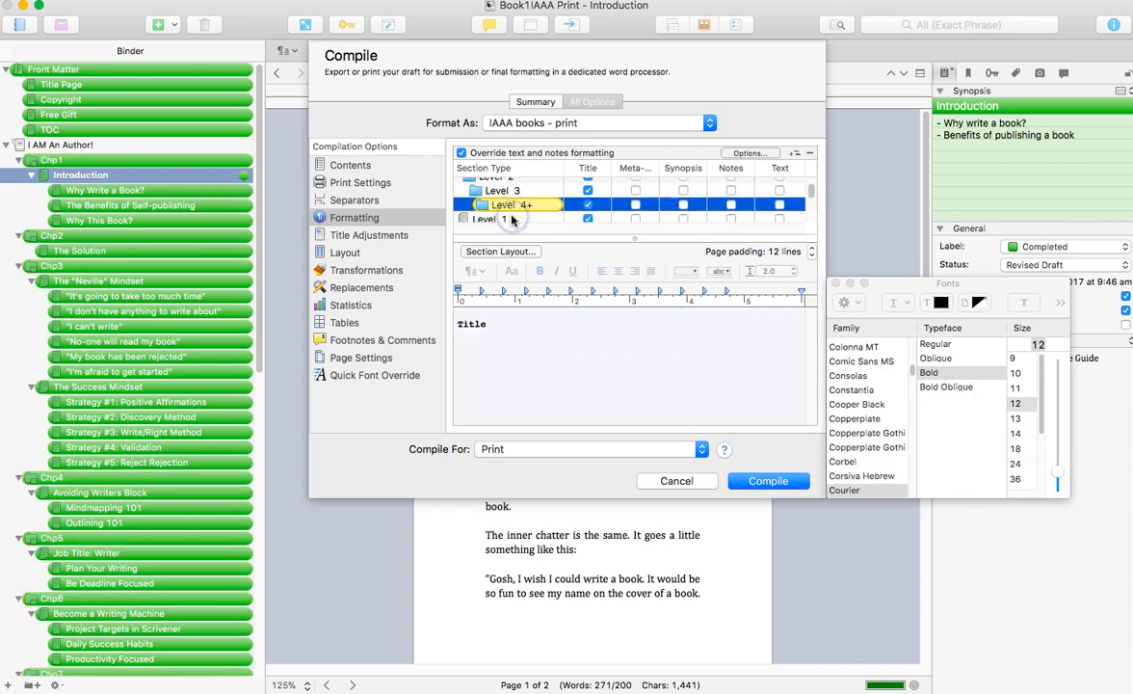
click(508, 210)
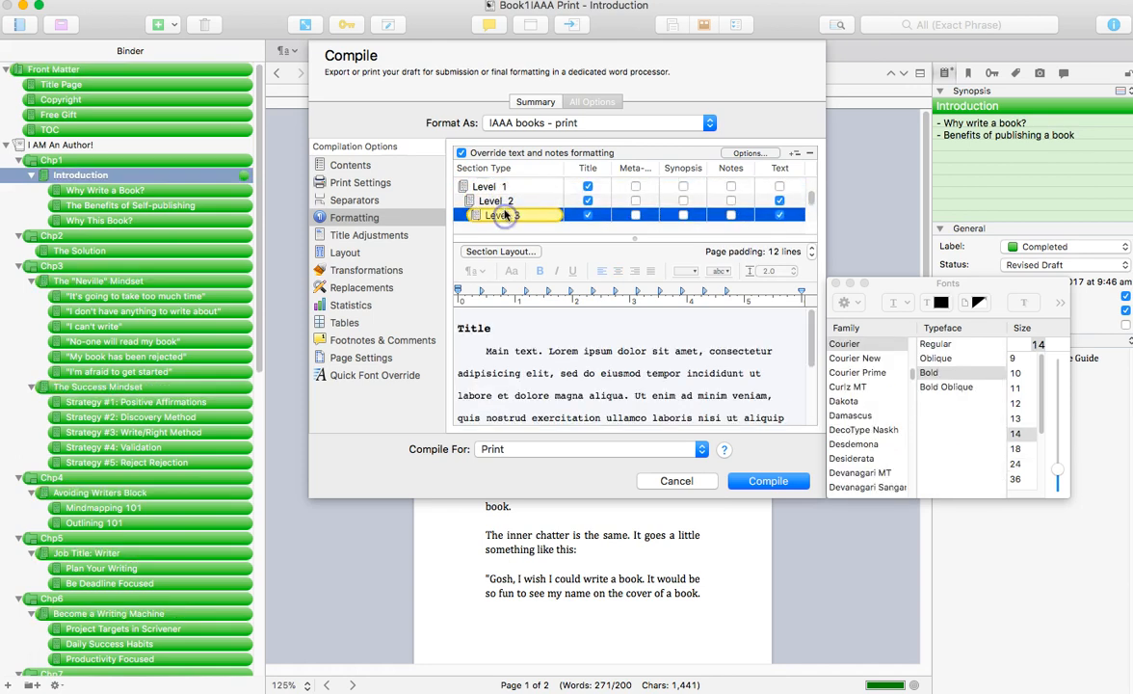
click(496, 200)
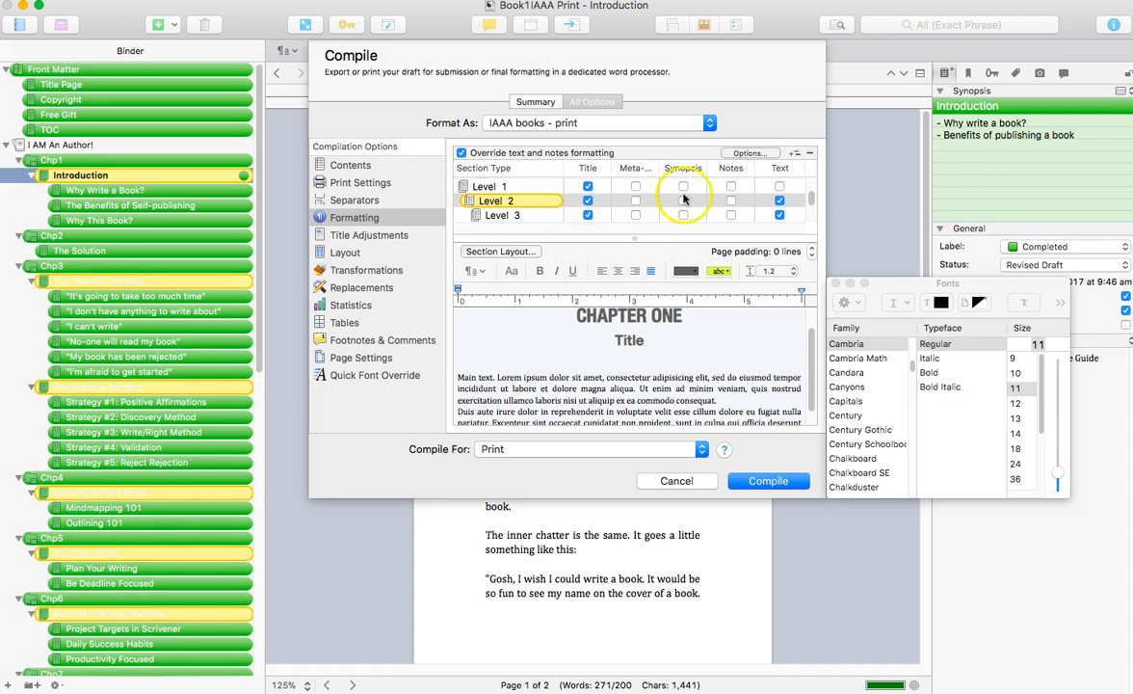
click(750, 153)
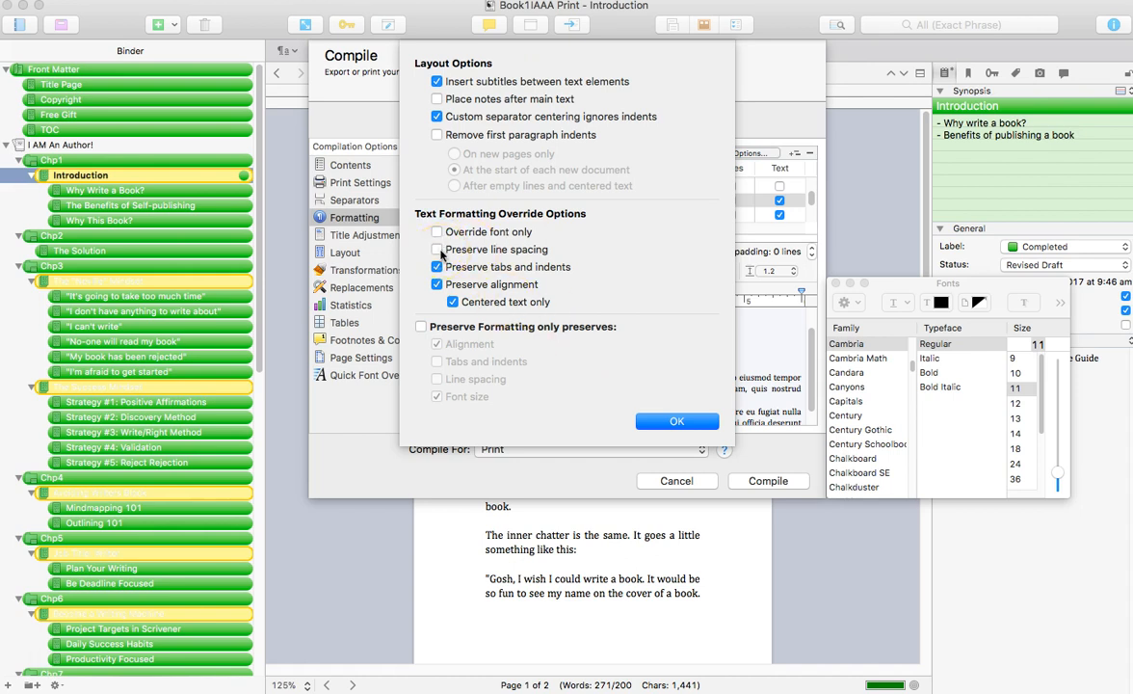
click(421, 325)
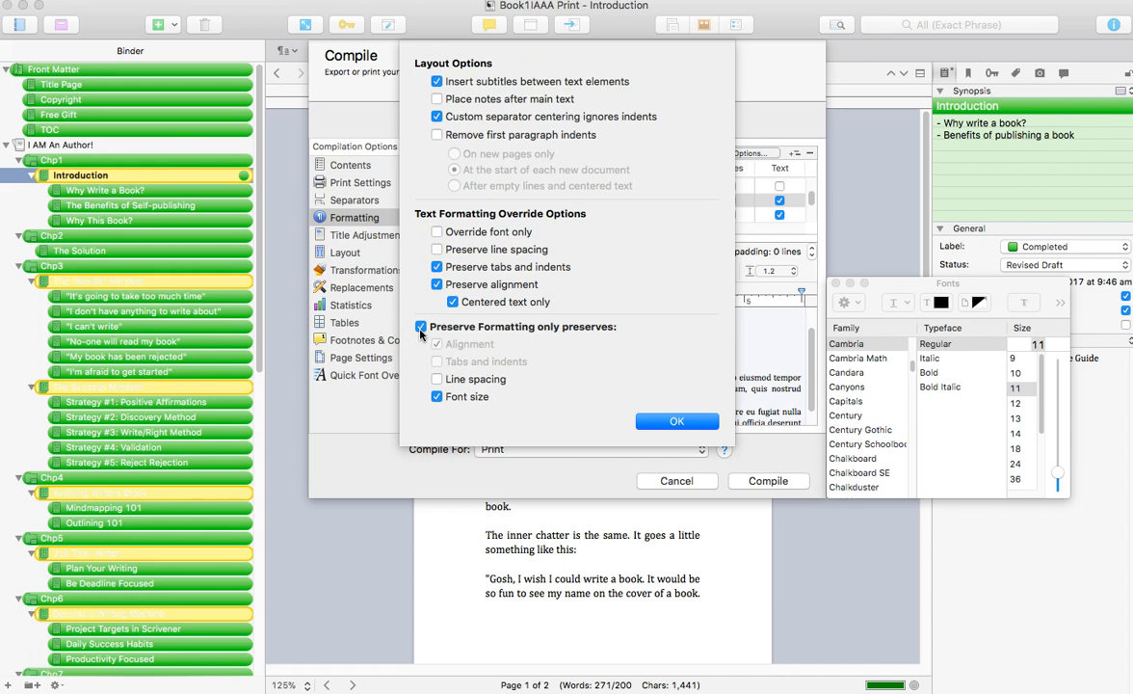
click(437, 327)
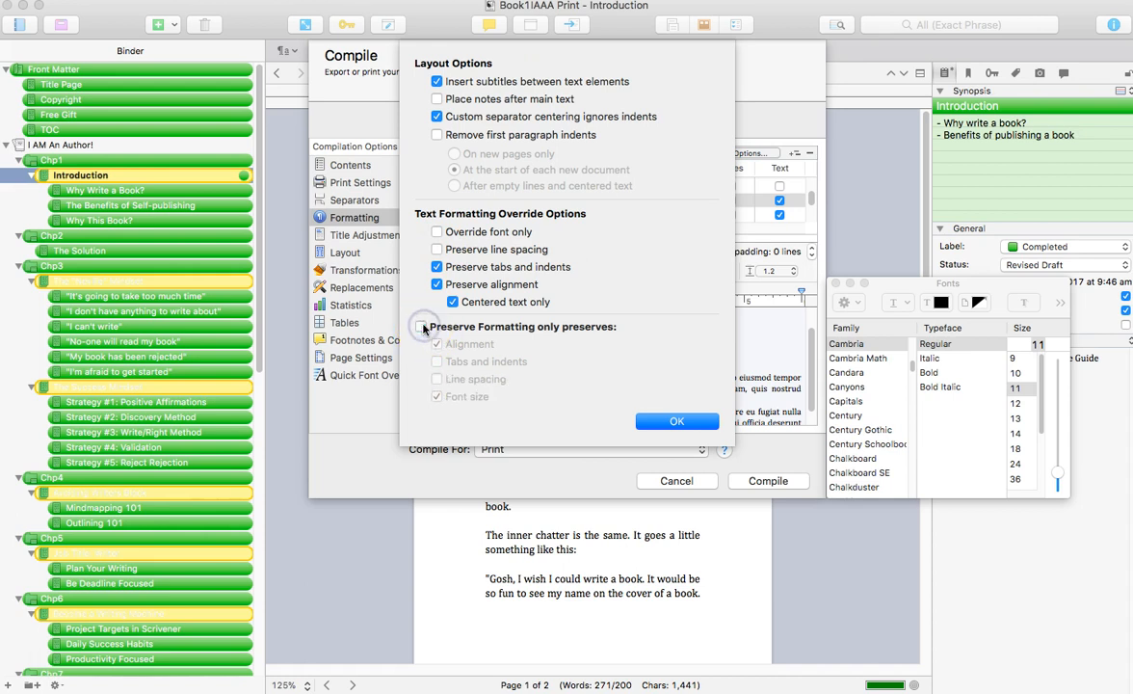
click(677, 421)
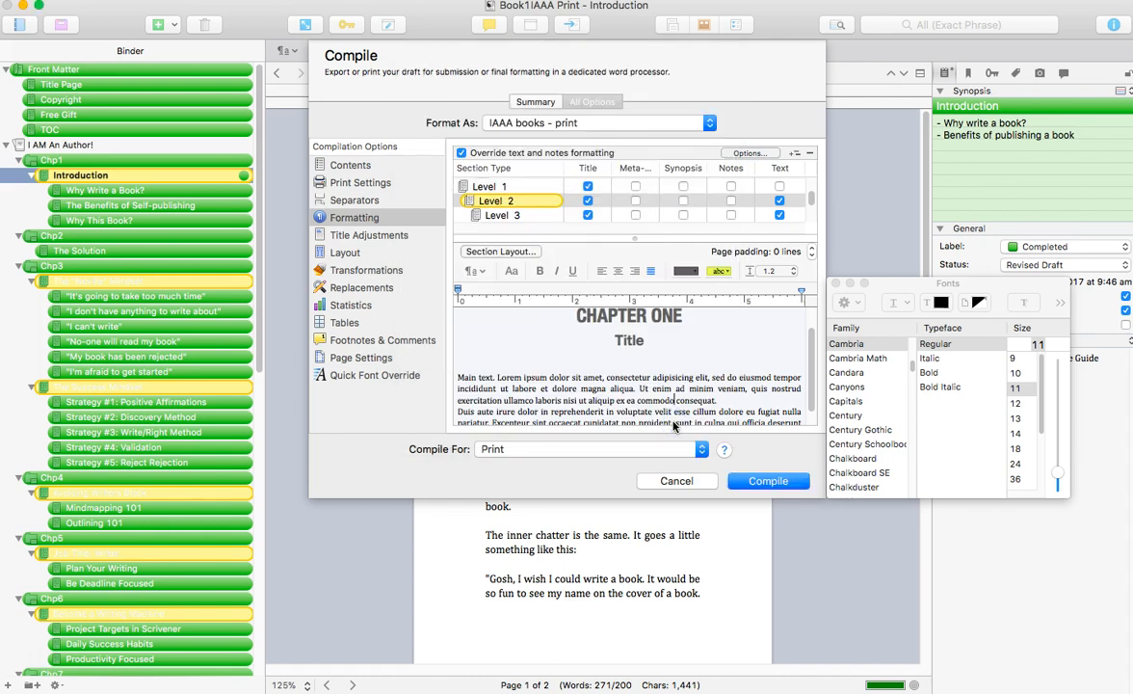
Preview the Level 4+ document formatting with its bold Courier 12-point centred title.
click(496, 214)
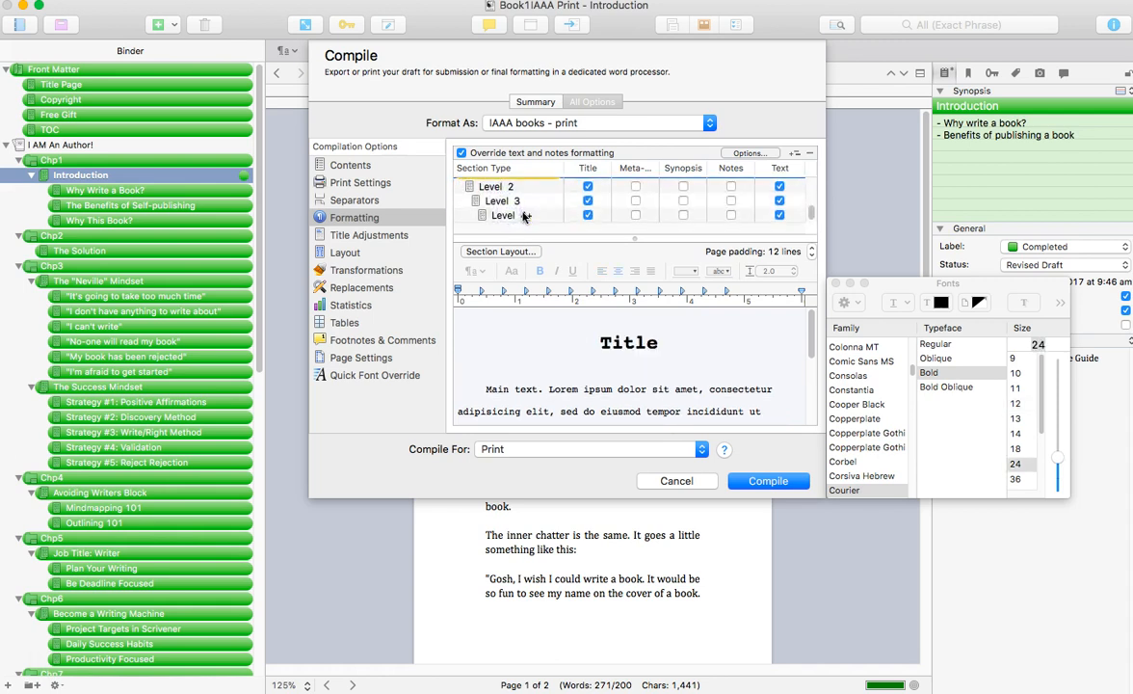
click(502, 201)
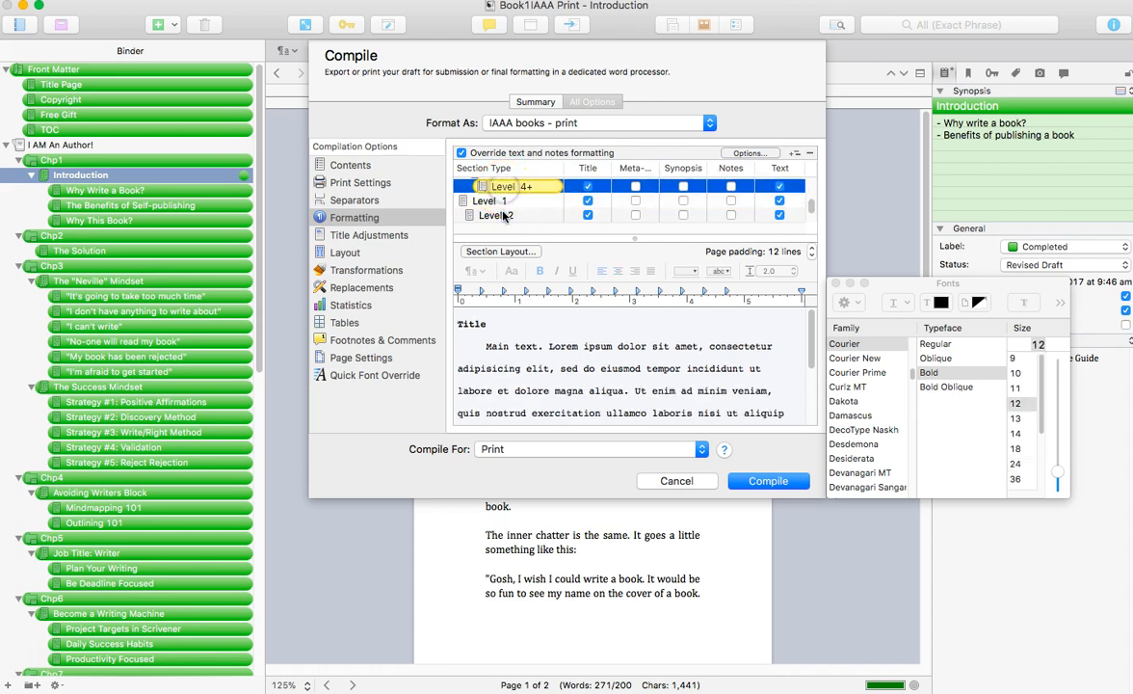
Preview the Level 3 document formatting, then move to the Layout compile options.
click(498, 215)
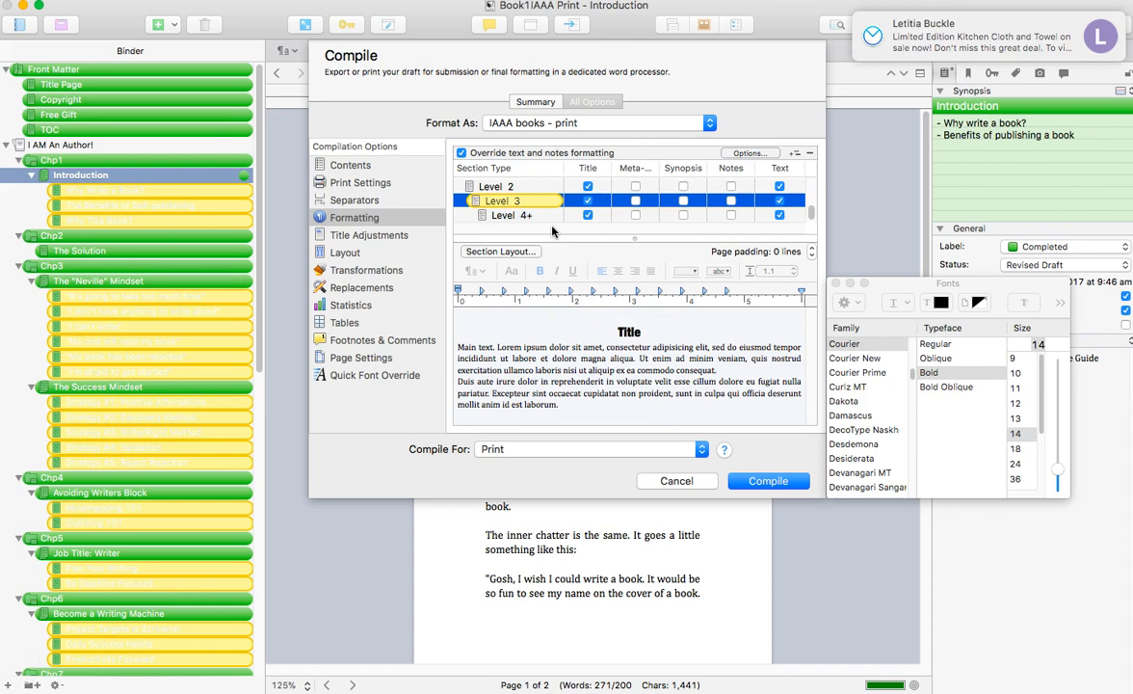
mouse_move(555, 351)
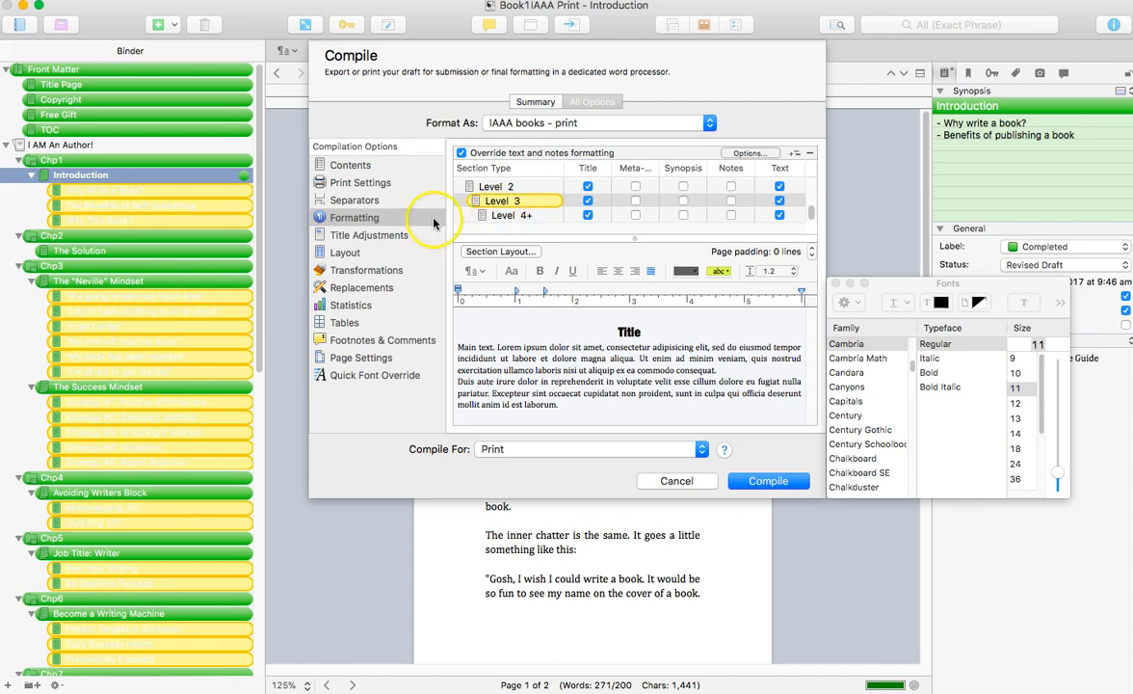
click(345, 252)
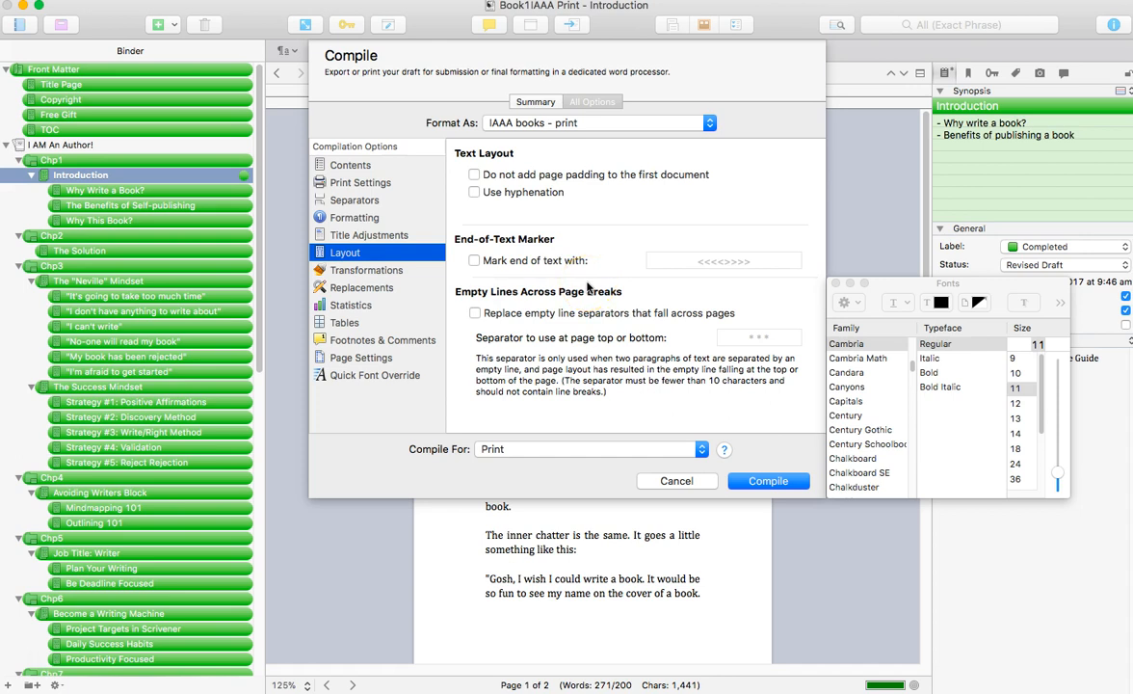
Review the Transformations compile options and cancel the compile without compiling.
click(366, 270)
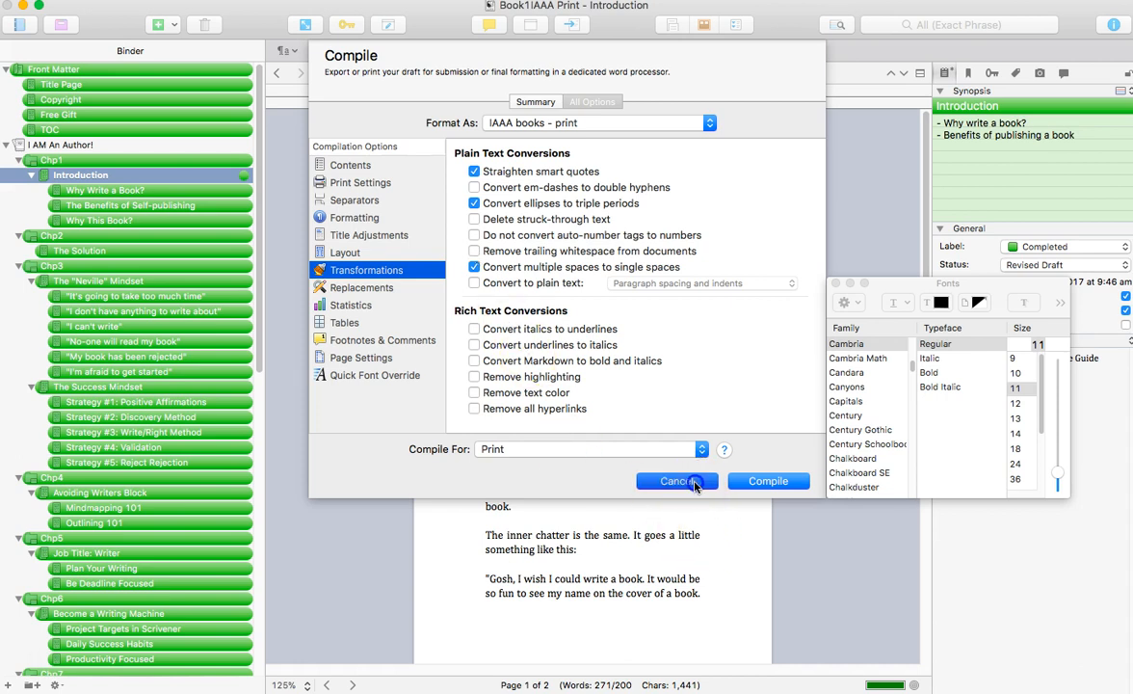
click(676, 481)
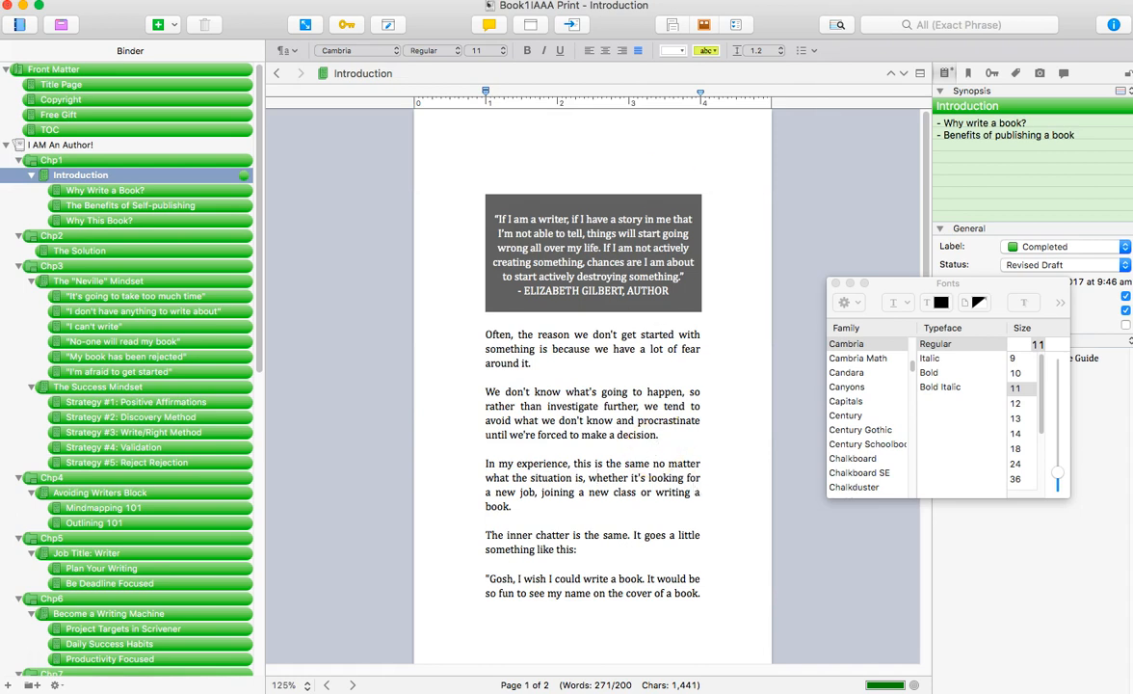
Reopen the compile settings on the per-level Formatting pane previewing Level 3.
click(571, 25)
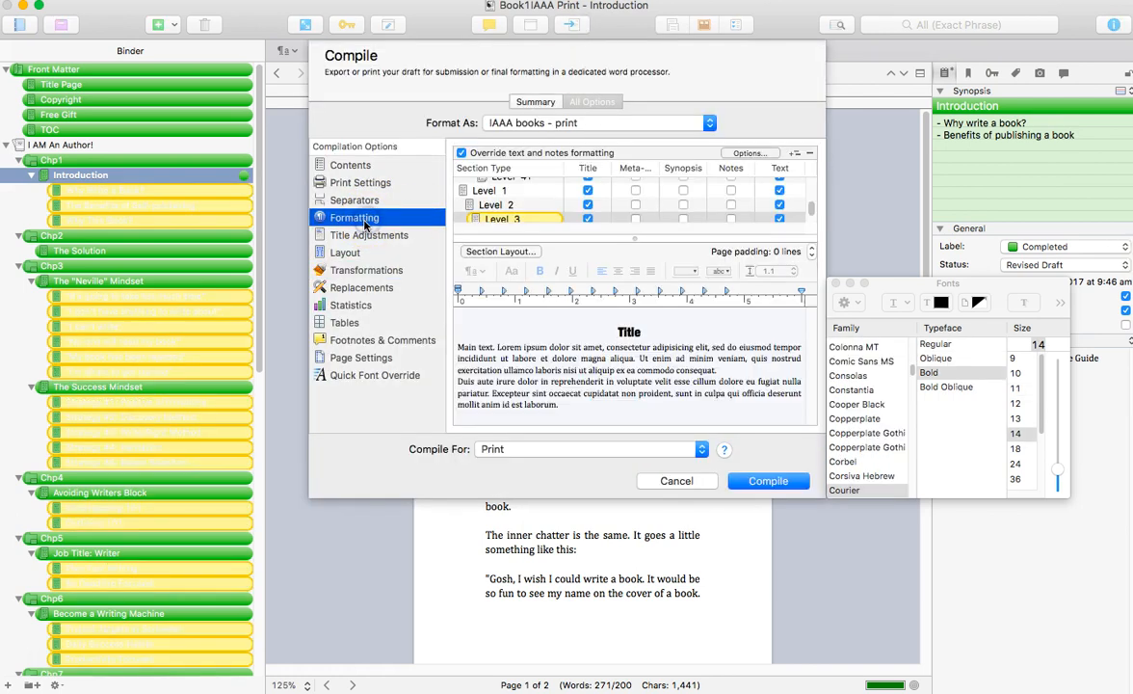
mouse_move(172, 304)
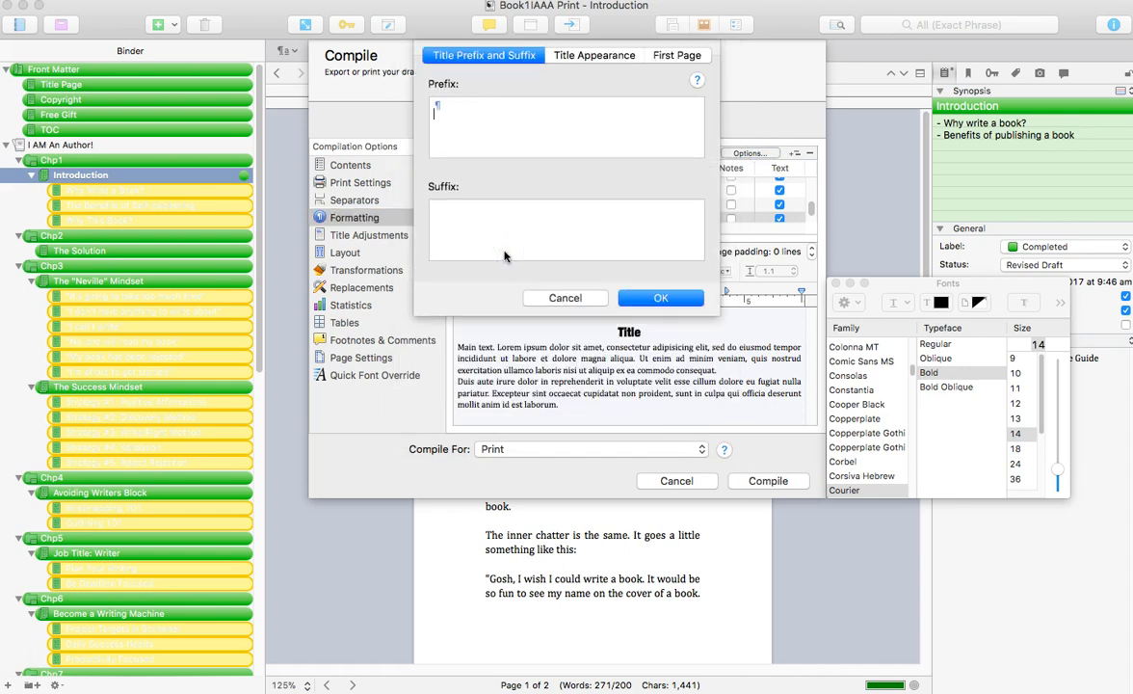
Review the Title Appearance and First Page options unchanged, then cancel the options sheet.
click(595, 55)
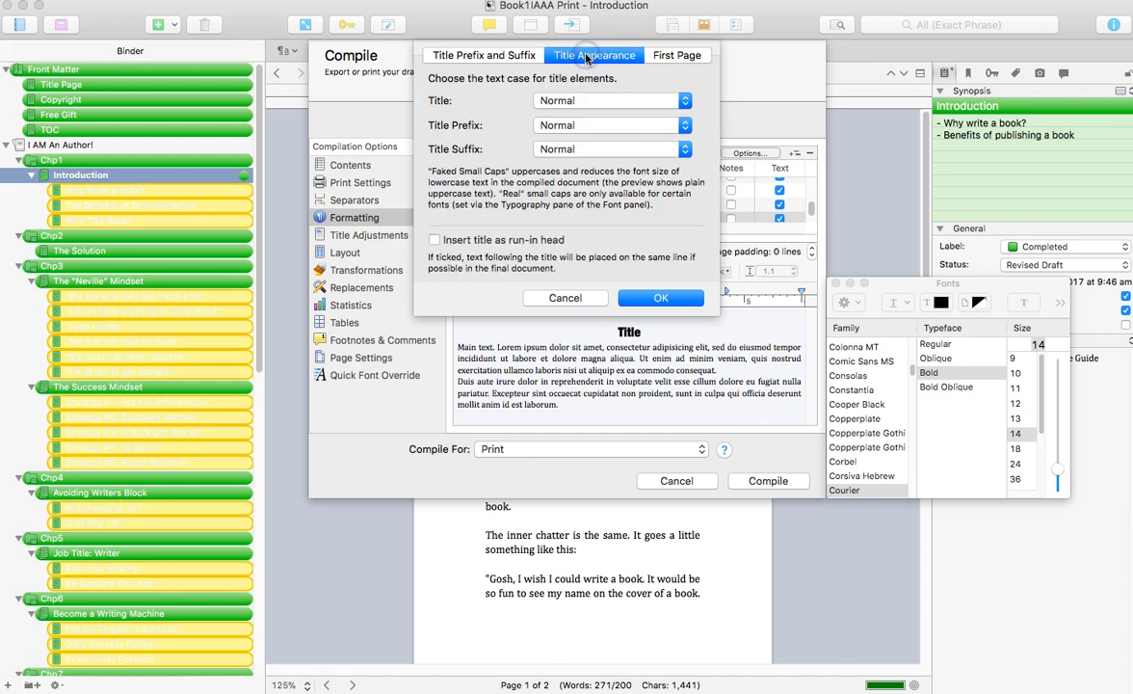
click(612, 101)
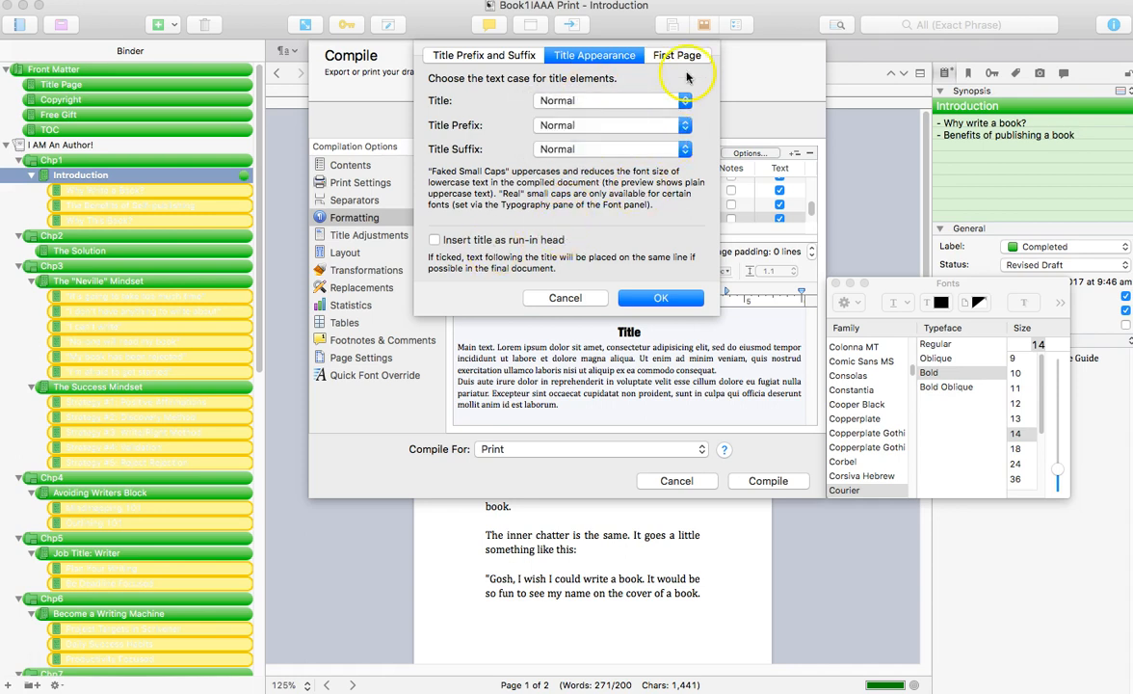
click(677, 55)
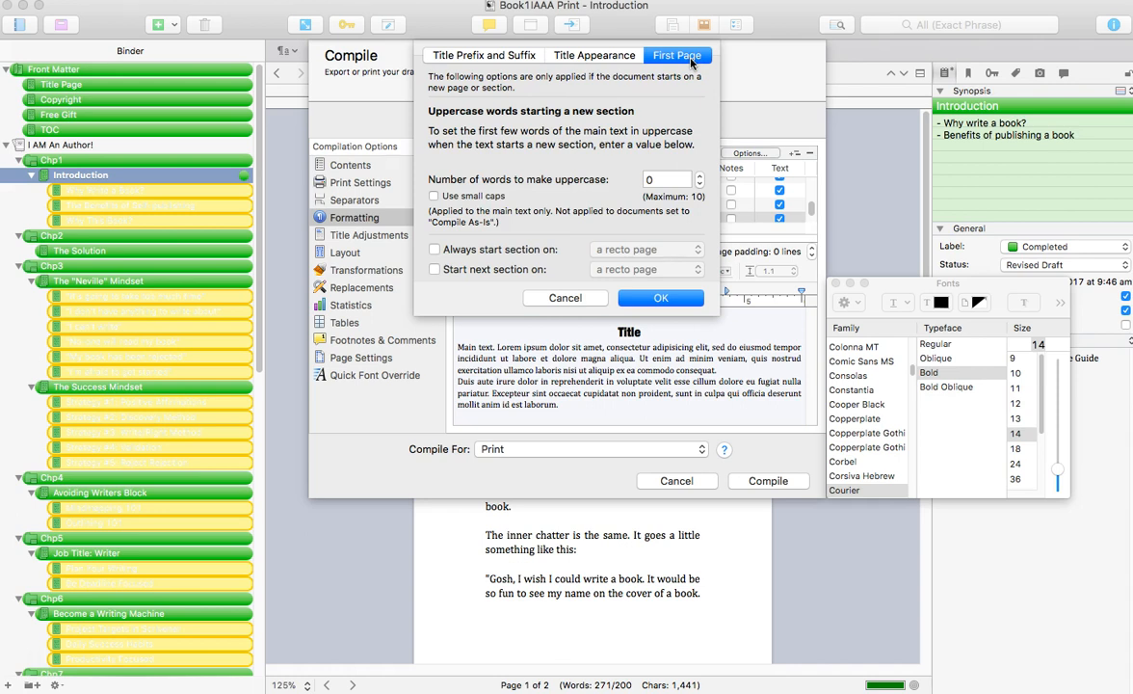
mouse_move(641, 197)
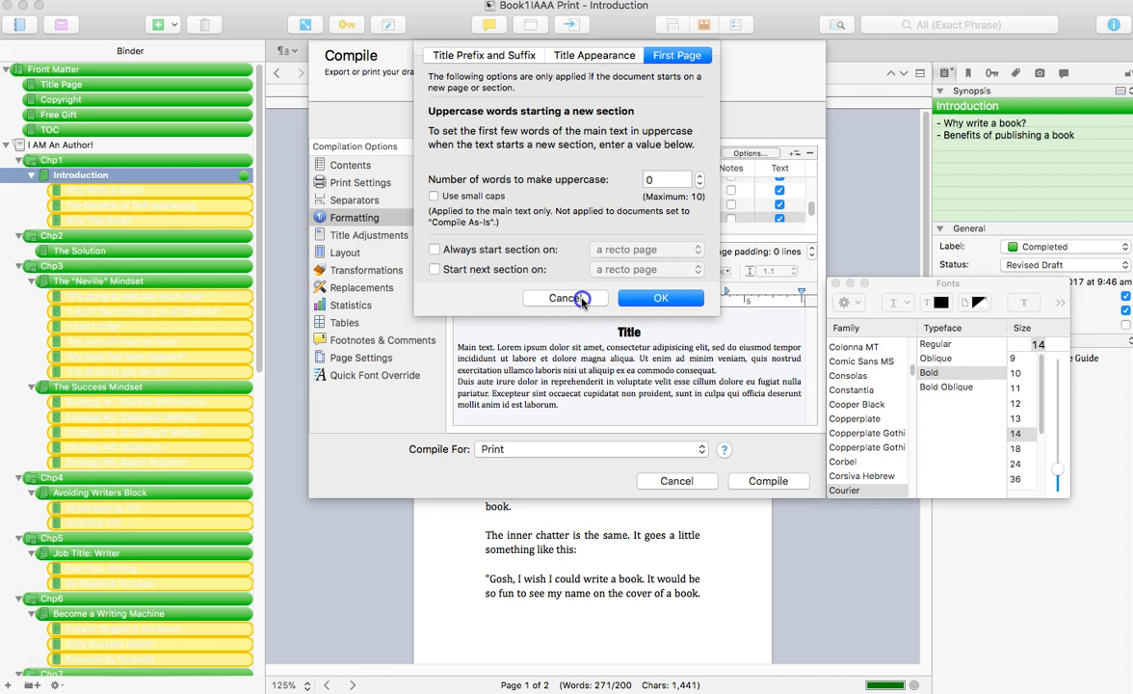
click(565, 298)
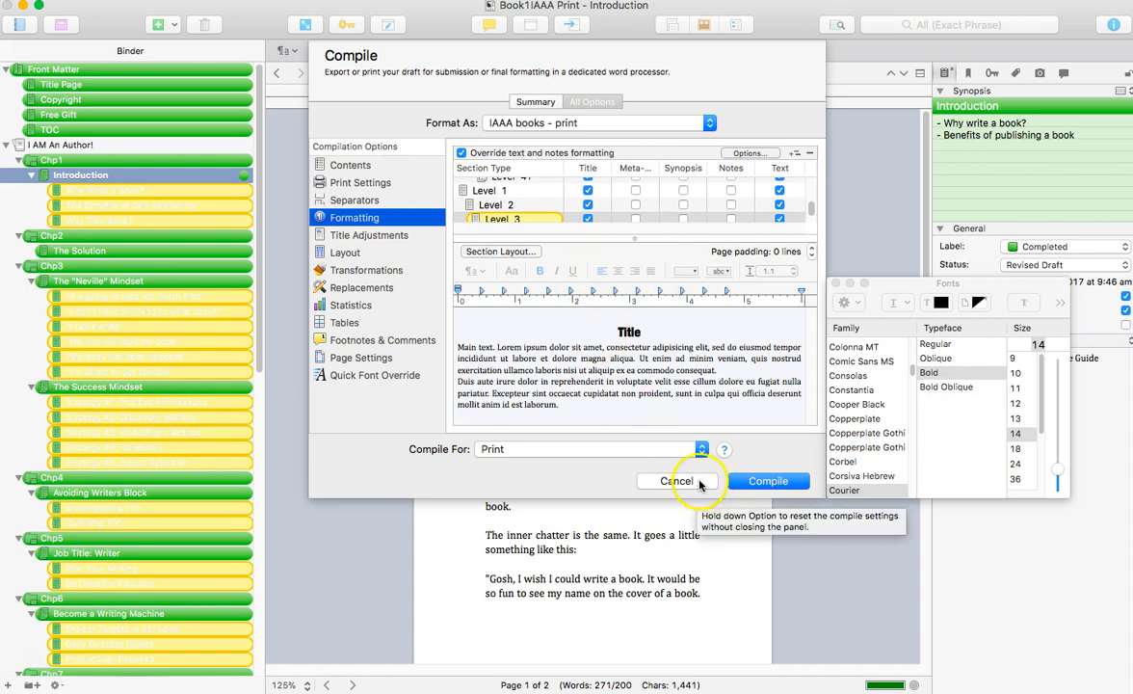
Cancel the compile settings, leaving the Introduction document in view.
click(679, 480)
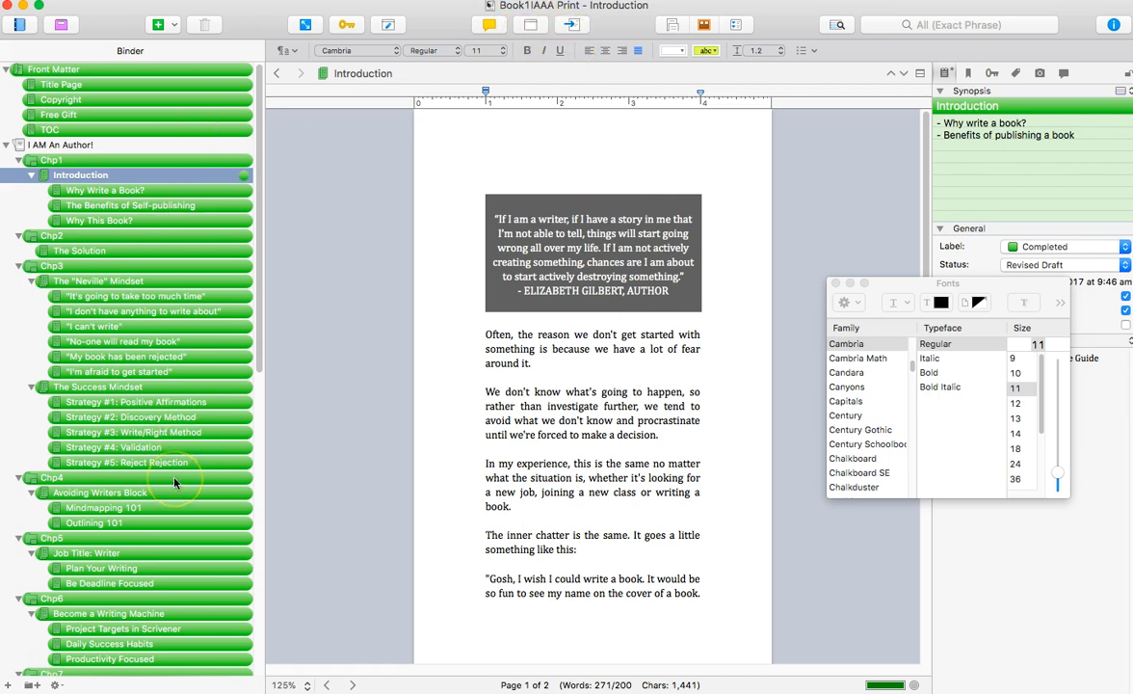
mouse_move(174, 491)
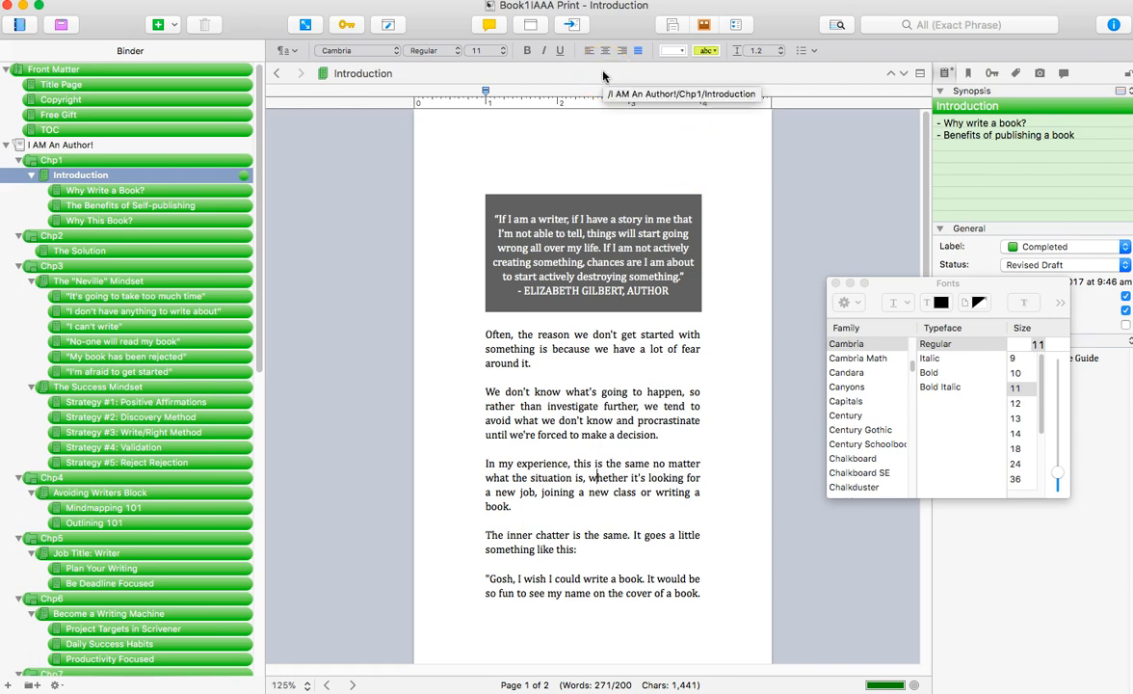
mouse_move(603, 135)
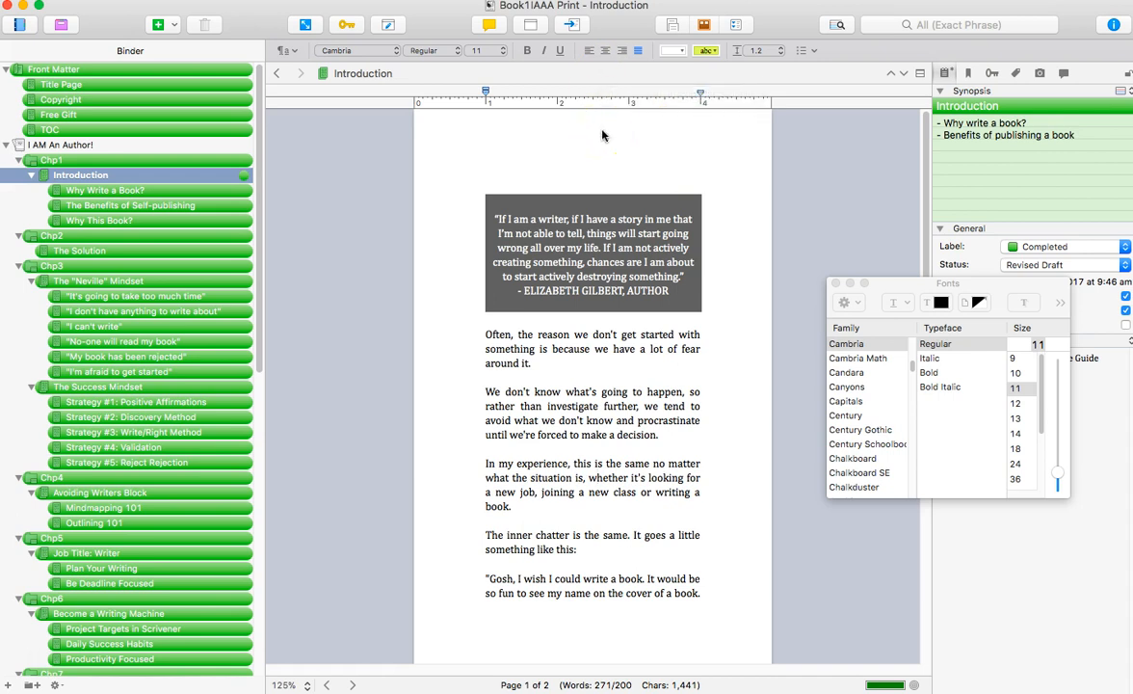